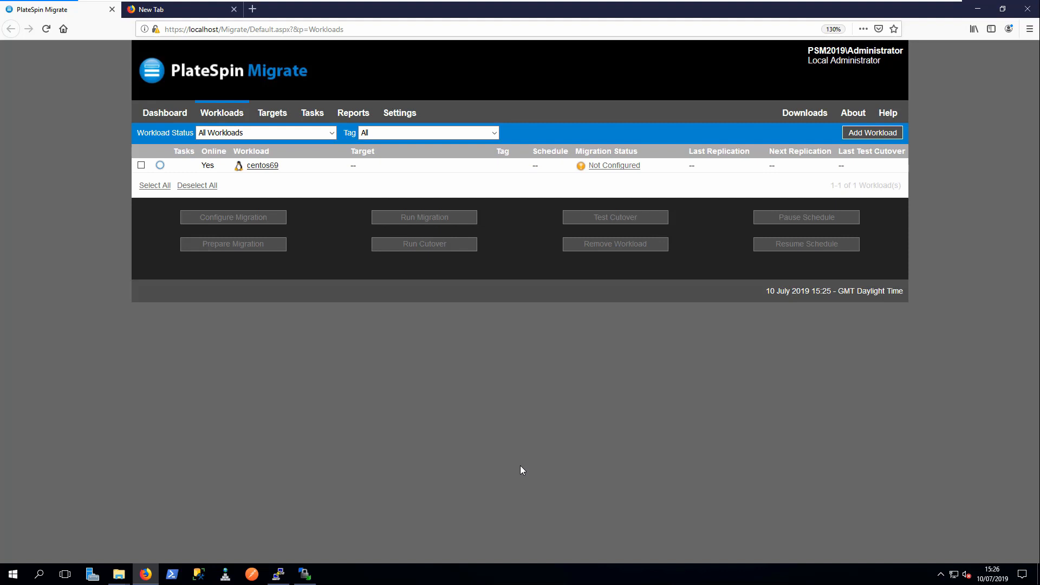
{"action": "mouse_move", "coordinate": [547, 258]}
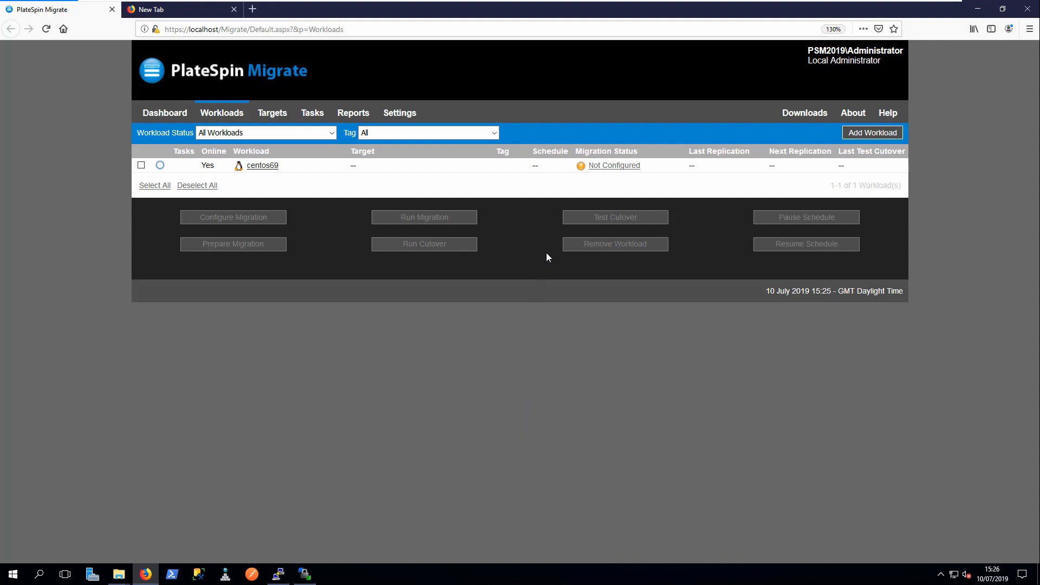
{"action": "mouse_move", "coordinate": [581, 164]}
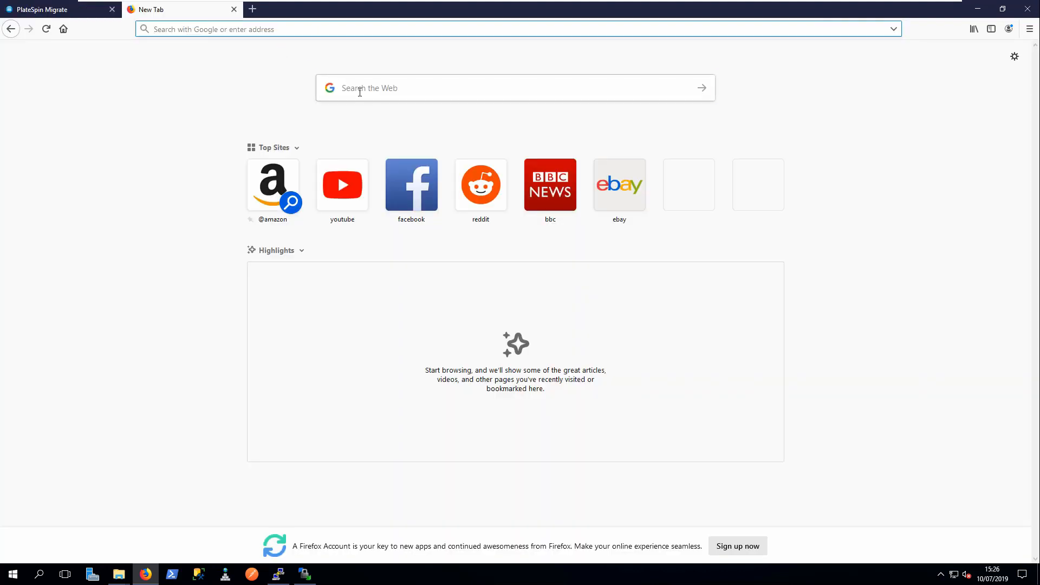
Search Google for 'platespin blkwatch' and open the custom block-based Linux kernel driver article
{"action": "type", "text": "platespin blkwatch"}
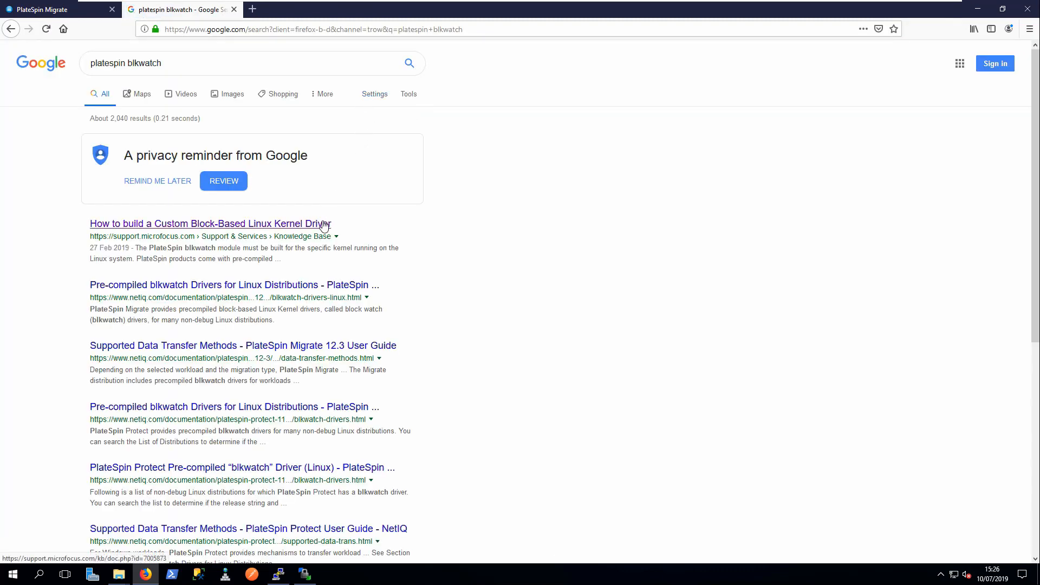
{"action": "left_click", "coordinate": [209, 223]}
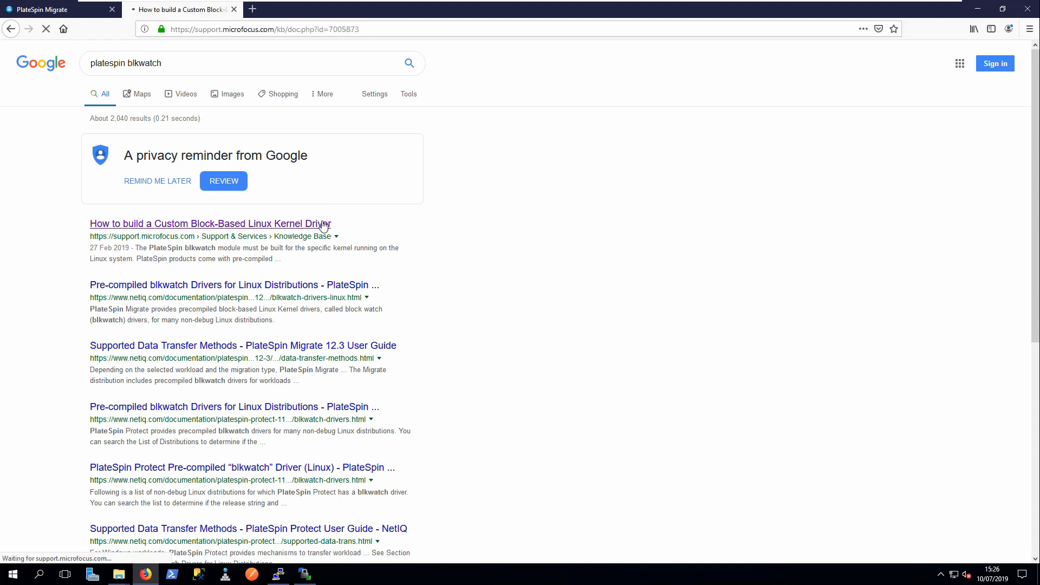
Scroll the article to its Resolution section beside the PlateSpin Packages folder
{"action": "left_click", "coordinate": [209, 223]}
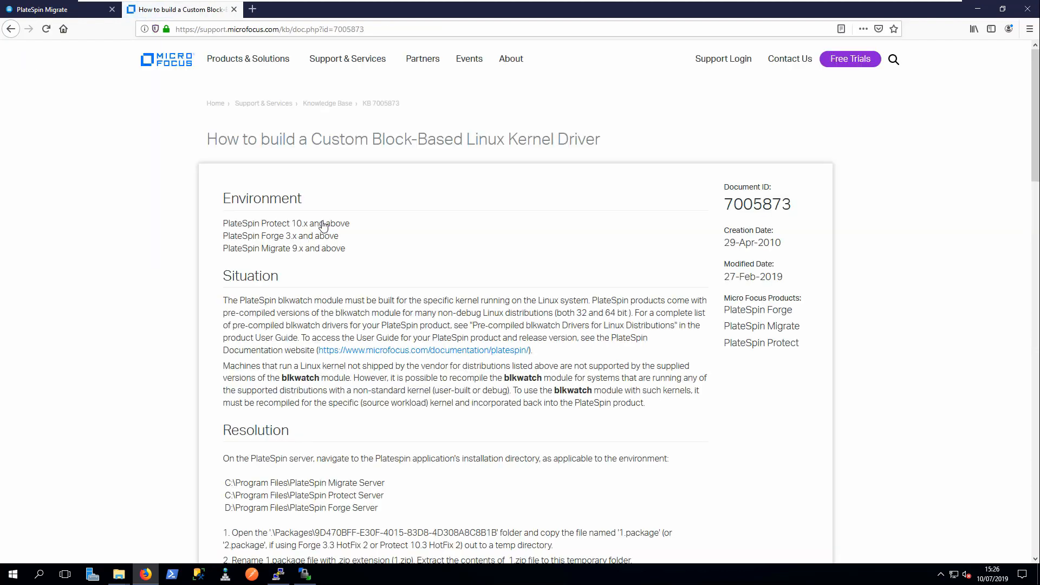
{"action": "scroll", "scroll_direction": "down", "scroll_amount": 3}
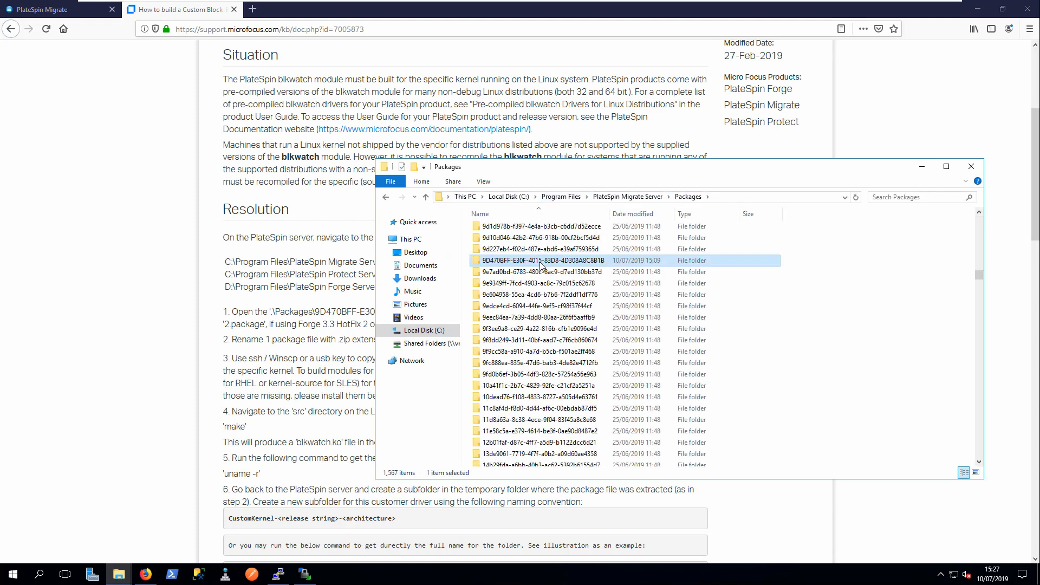
Copy 1.package from the 9D470BFF folder to C:\Temp and rename it 1.zip
{"action": "double_click", "coordinate": [539, 261]}
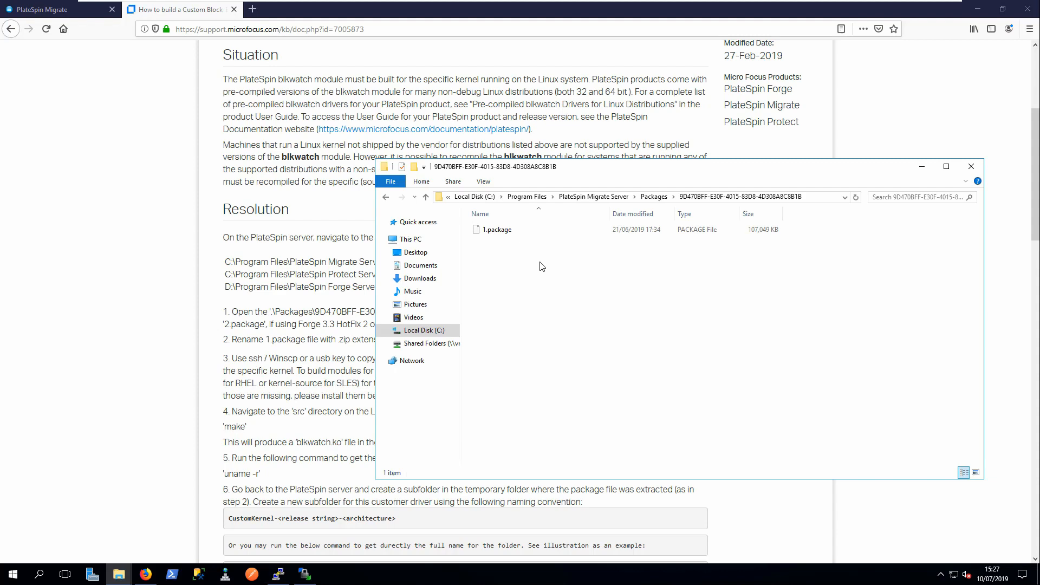
{"action": "left_click", "coordinate": [497, 229]}
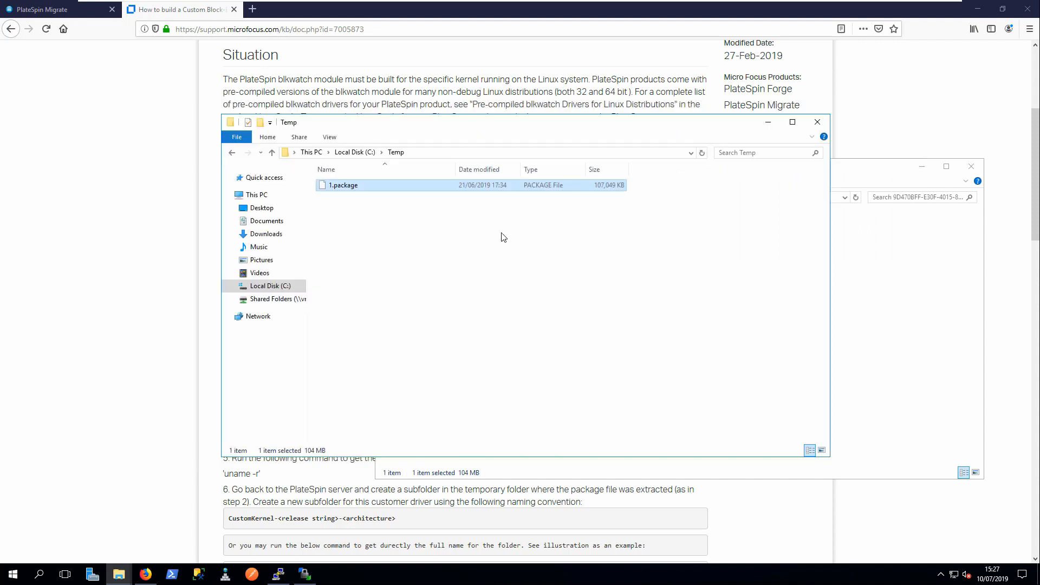
{"action": "left_click", "coordinate": [343, 186]}
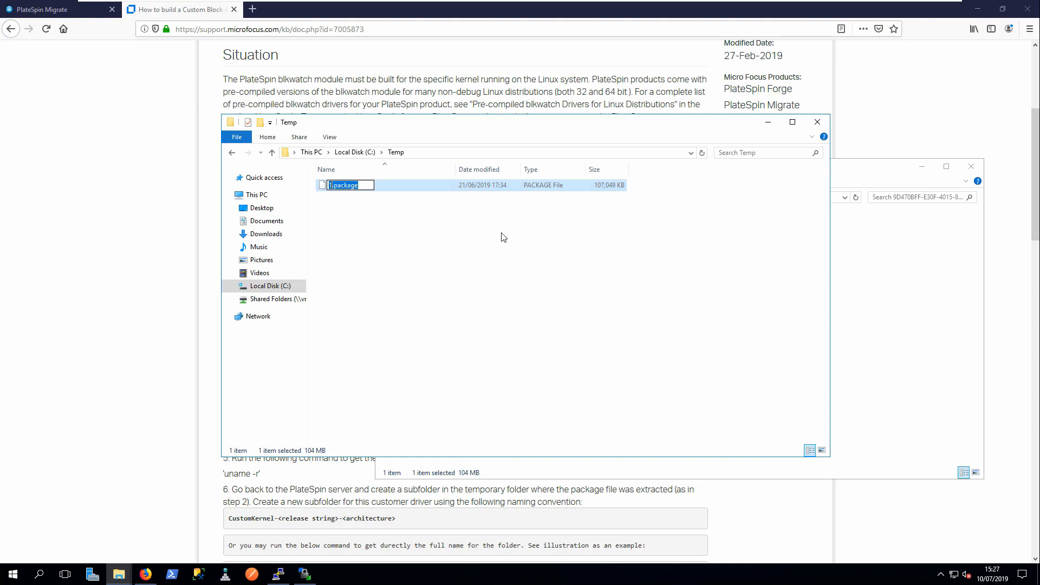
{"action": "type", "text": "1.zip"}
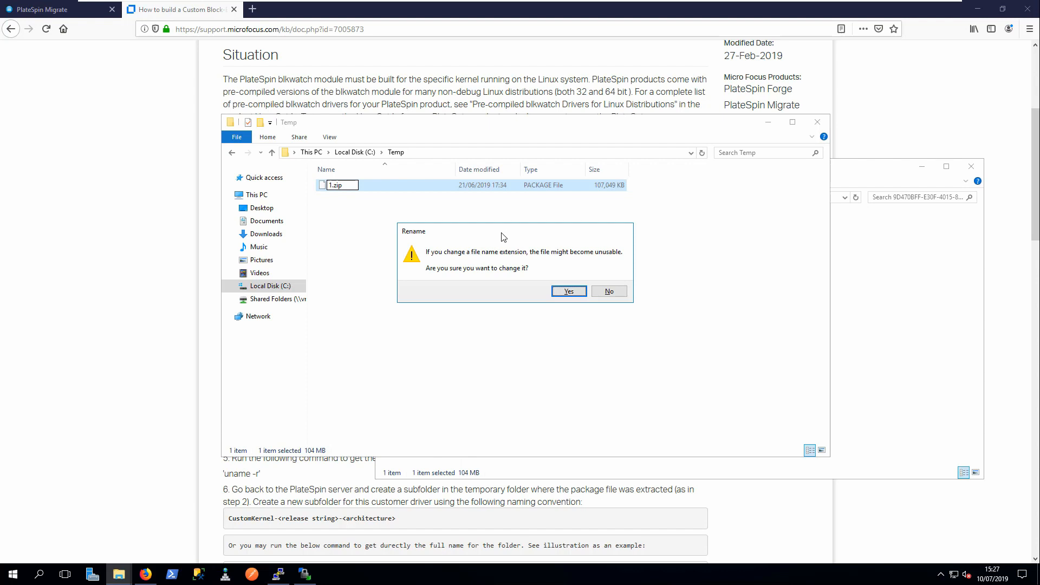
{"action": "left_click", "coordinate": [566, 291]}
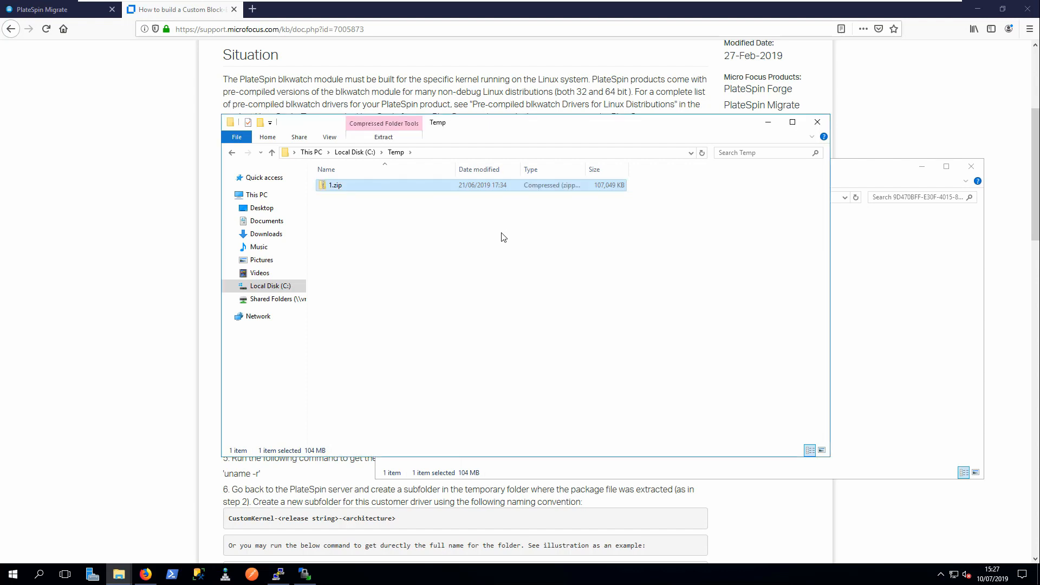
Extract 1.zip into C:\Temp\1 and close the folder windows
{"action": "right_click", "coordinate": [336, 185]}
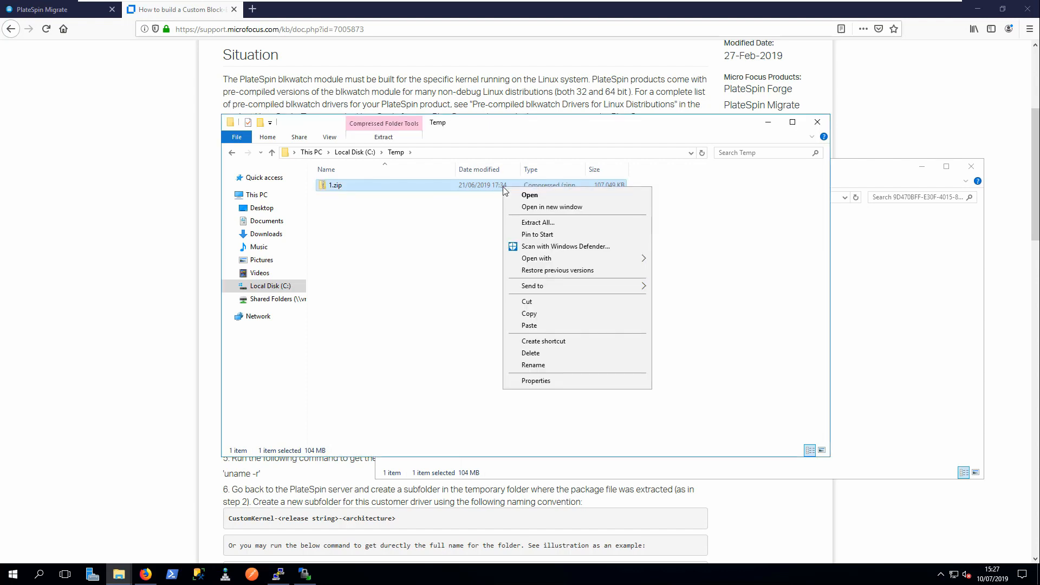
{"action": "left_click", "coordinate": [537, 223]}
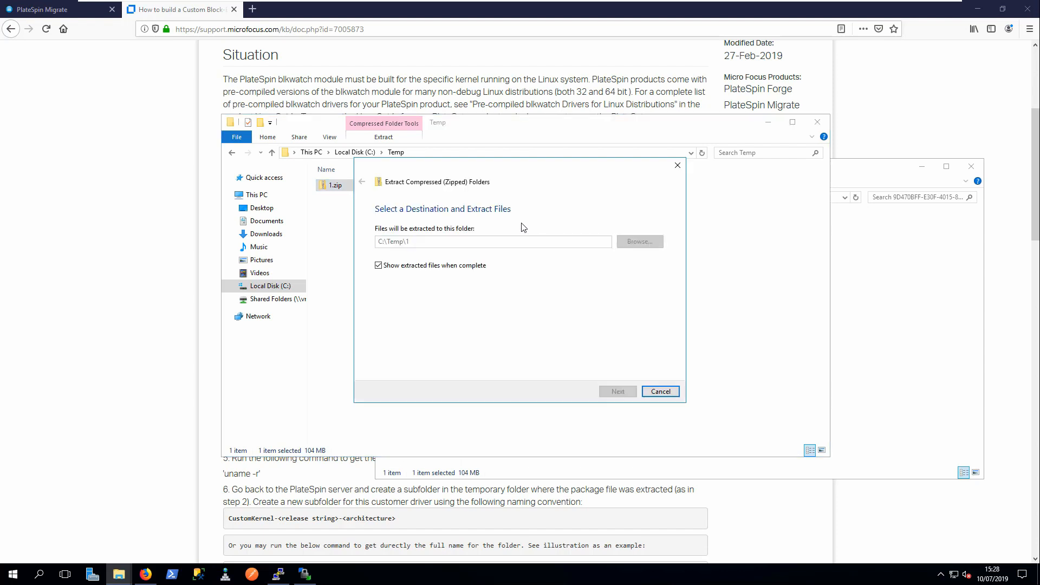
{"action": "left_click", "coordinate": [617, 391]}
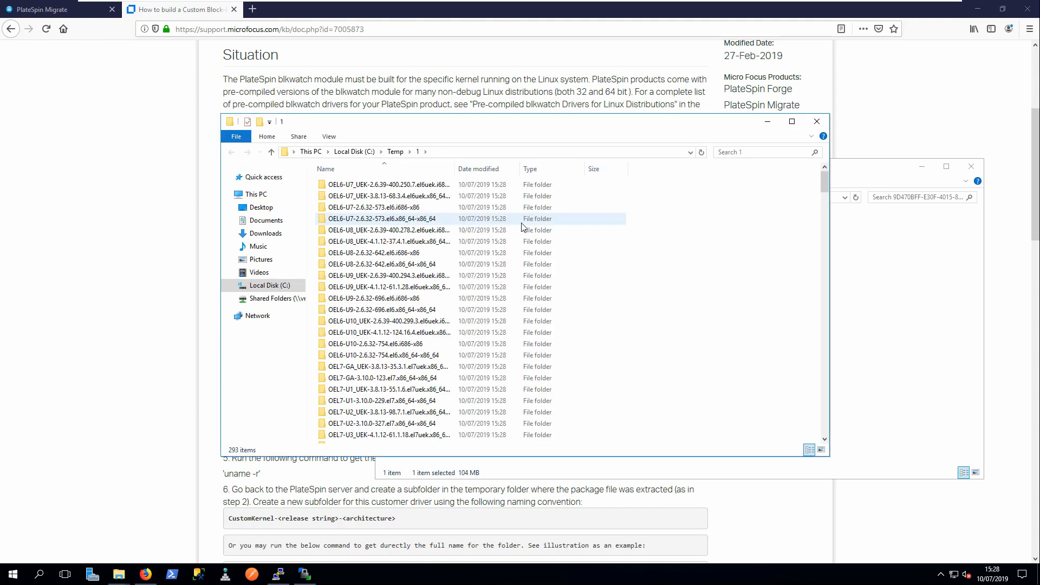
{"action": "key", "text": "alt+tab"}
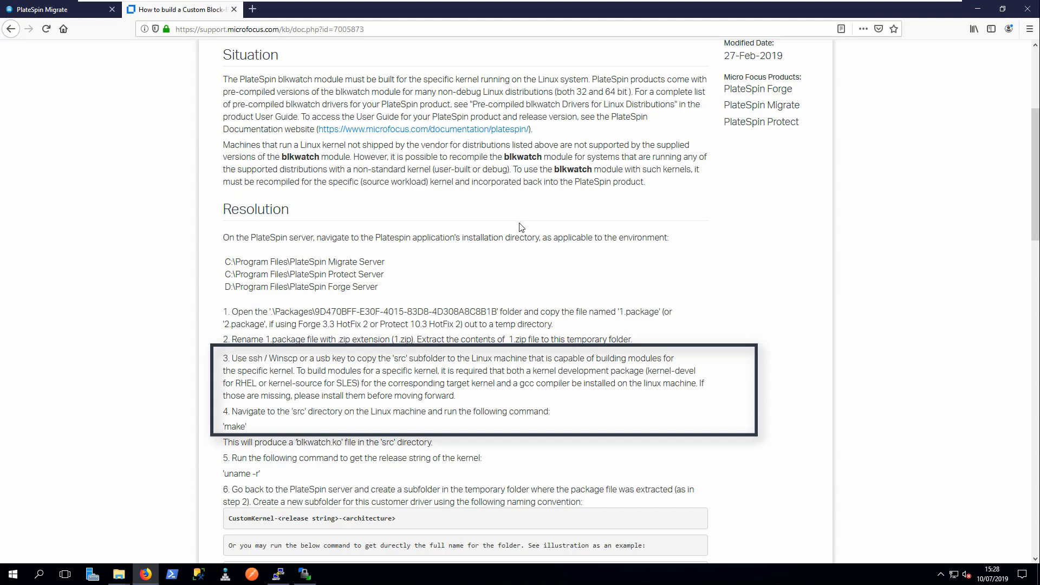
Bring up the WinSCP session to root@centos69 with C:\Temp beside /tmp/platespin
{"action": "left_click", "coordinate": [304, 575]}
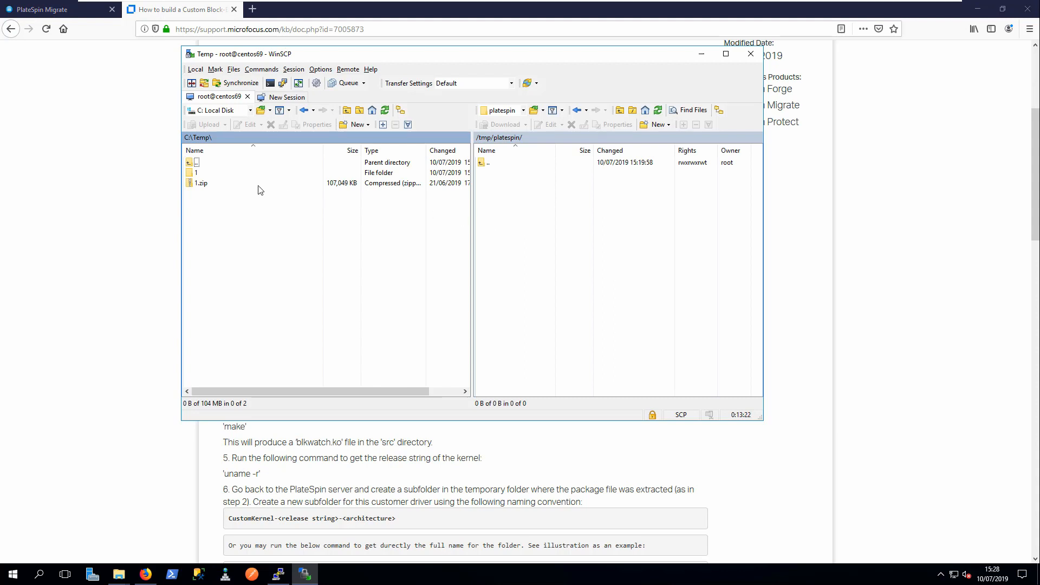
Upload the src folder from C:\Temp\1 to /tmp/platespin and switch to the CentOS terminal
{"action": "double_click", "coordinate": [197, 172]}
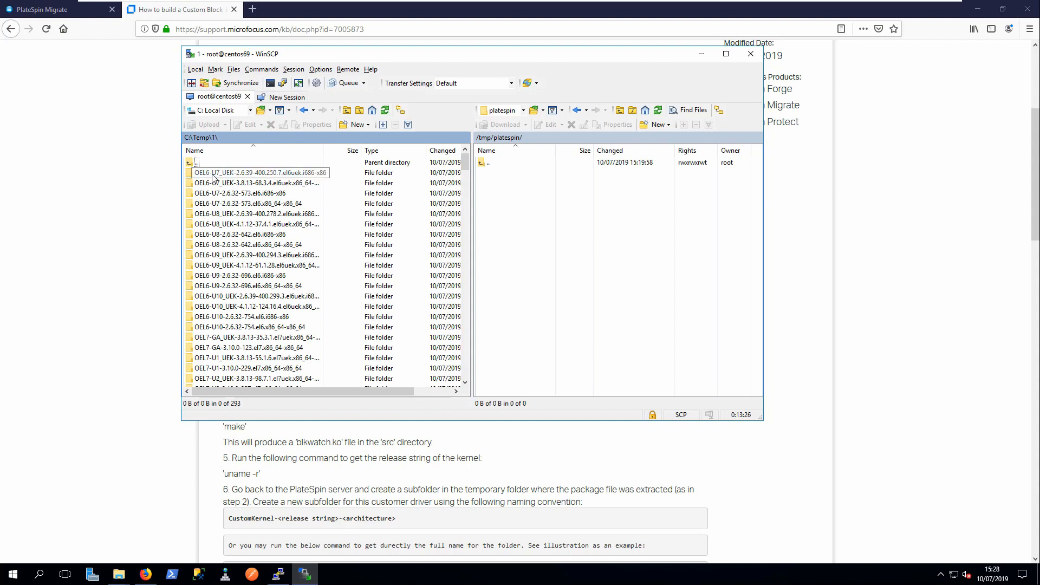
{"action": "scroll", "scroll_direction": "down", "scroll_amount": 3}
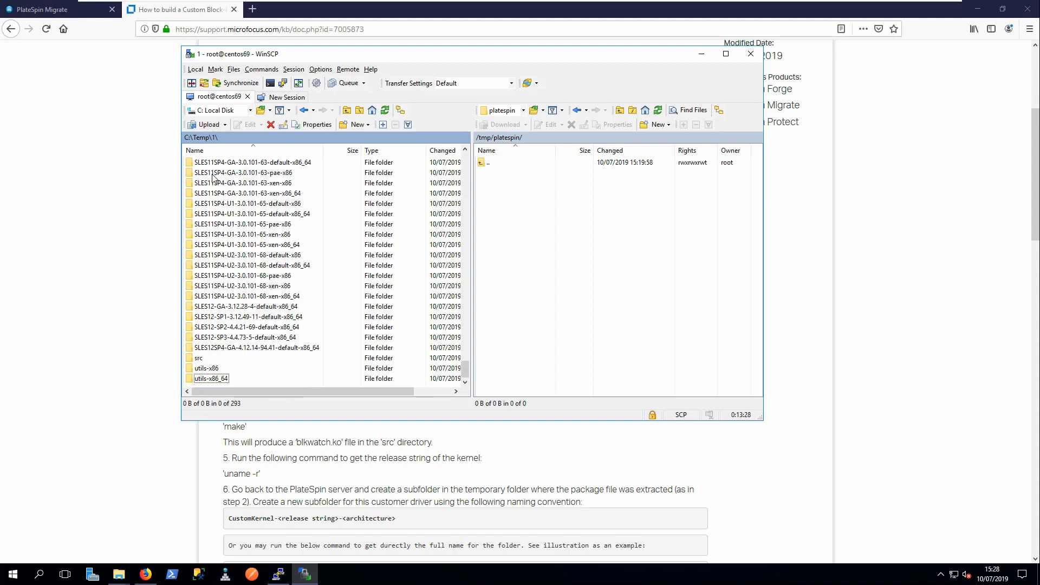
{"action": "left_click", "coordinate": [256, 348]}
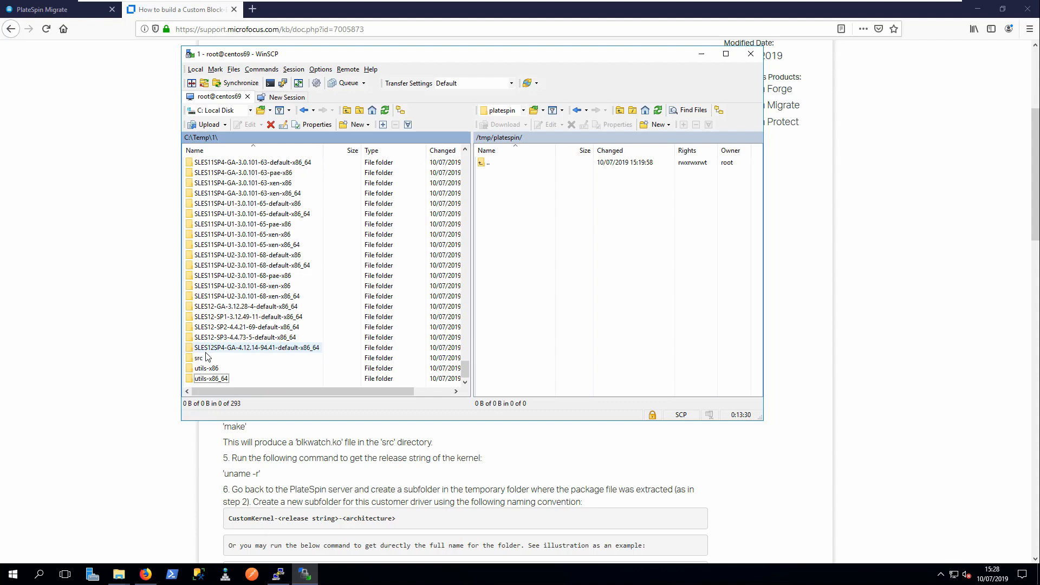
{"action": "left_click", "coordinate": [200, 358]}
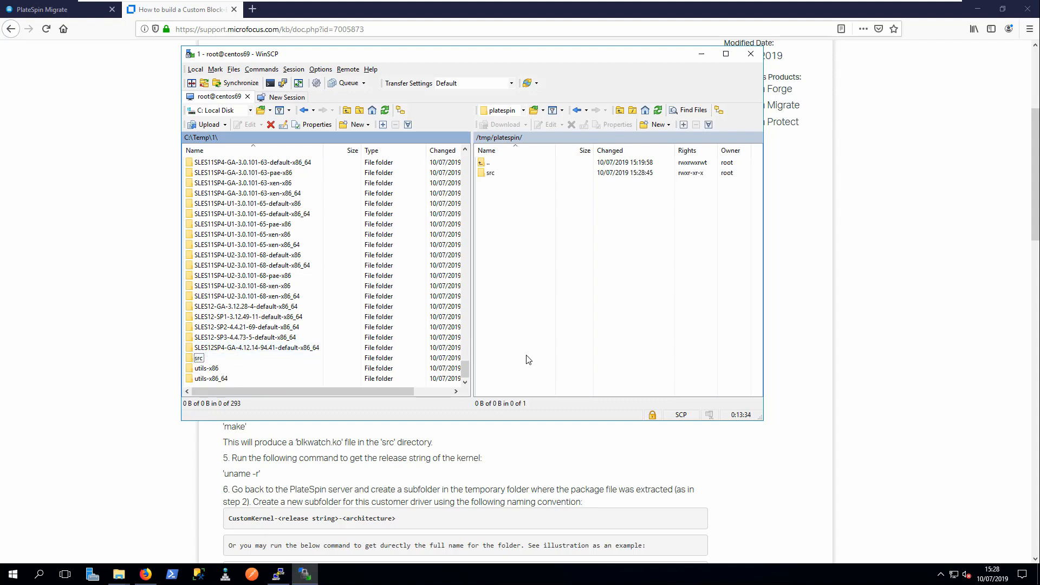
{"action": "key", "text": "alt+tab"}
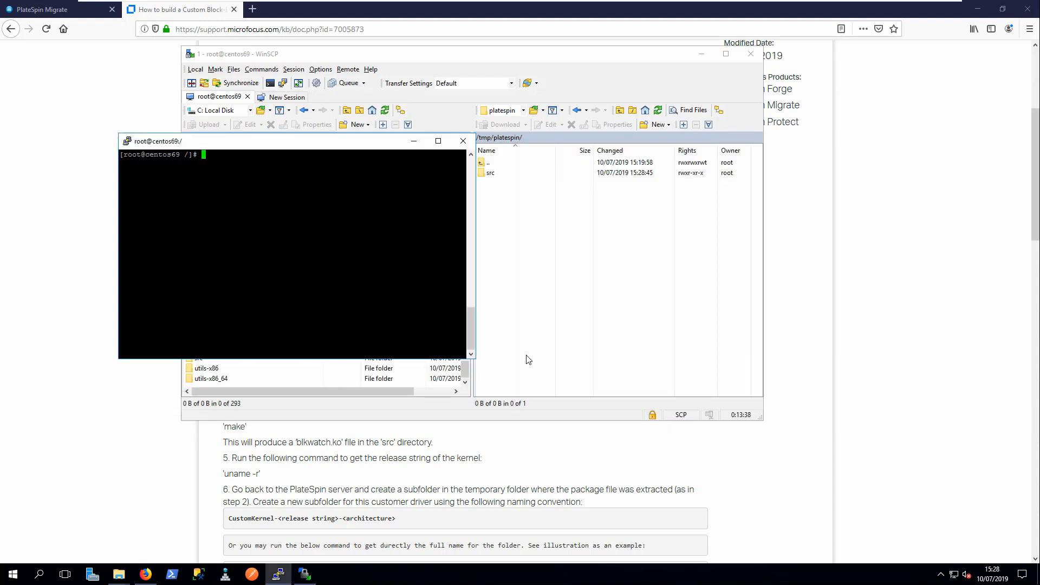
In the centos69 shell, cd to /tmp/platespin/src and run make to build the driver
{"action": "type", "text": "cd /tmp/"}
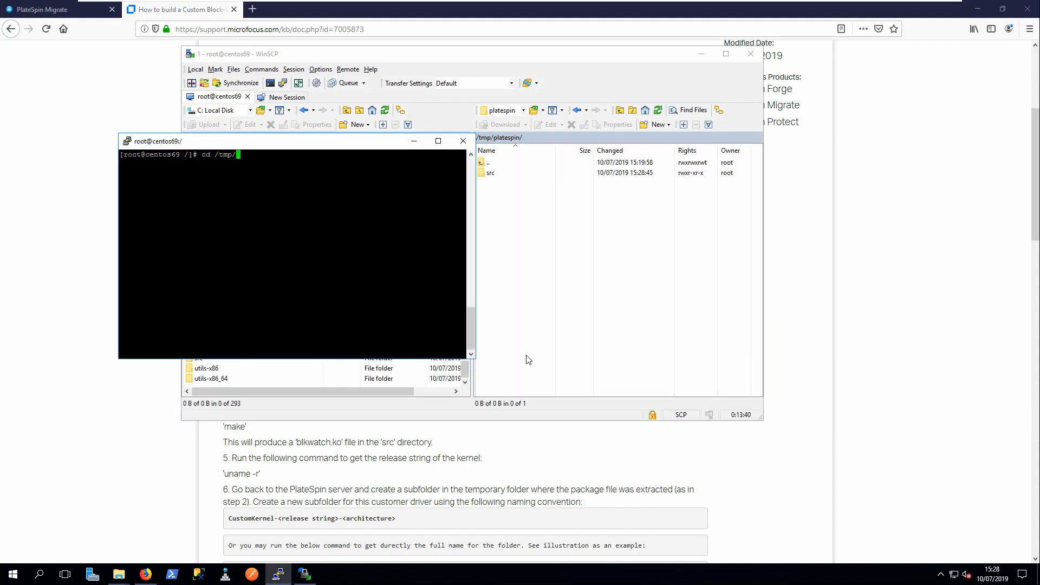
{"action": "type", "text": "platespin/src"}
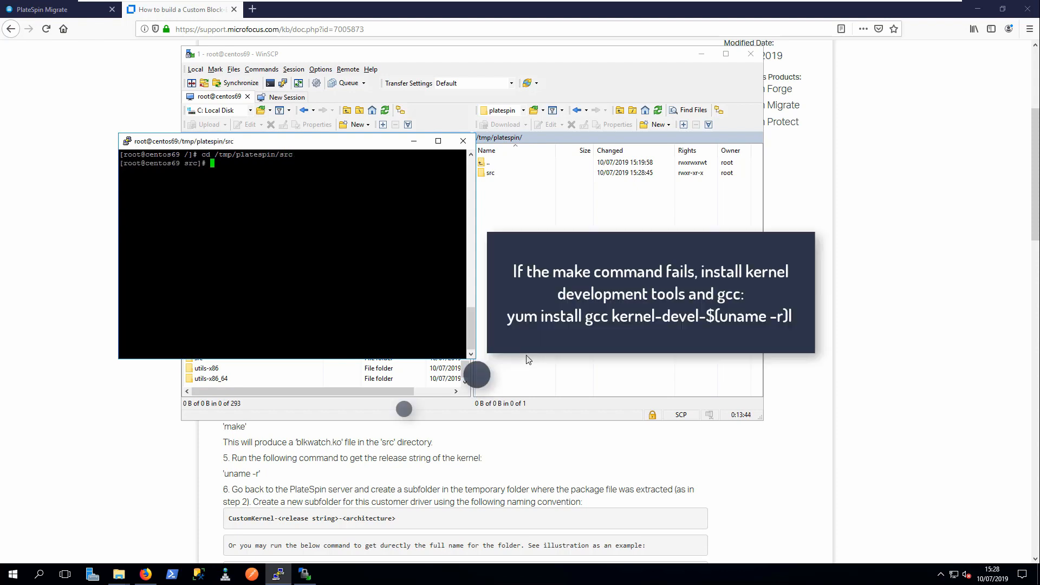
{"action": "type", "text": "make"}
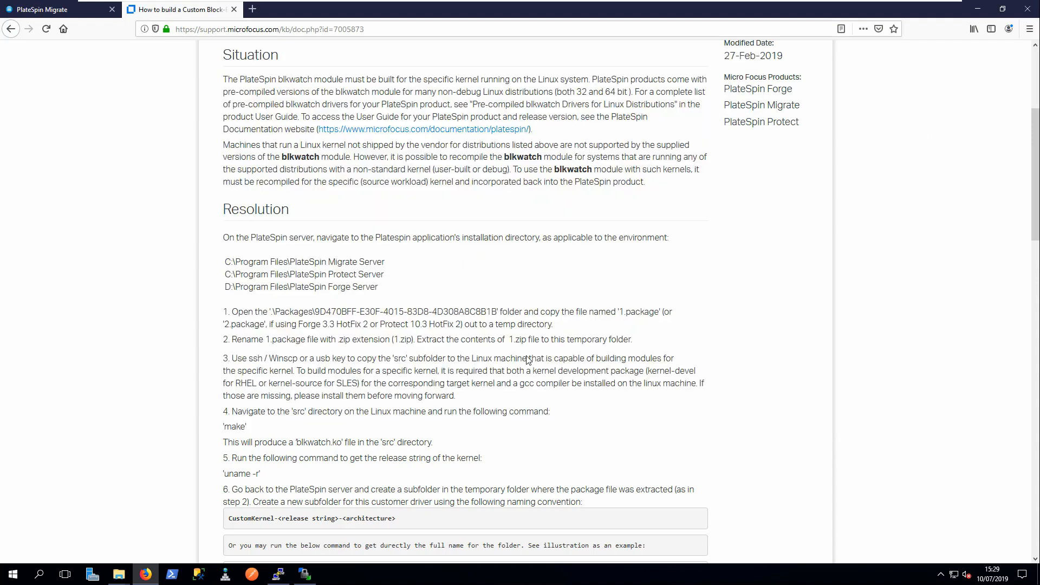
{"action": "scroll", "scroll_direction": "down", "scroll_amount": 3}
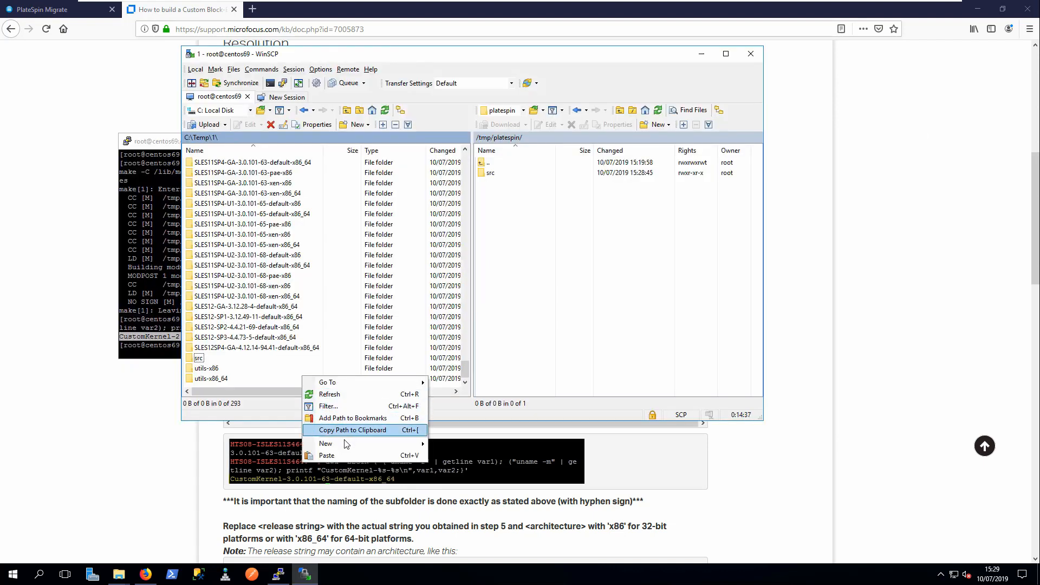
{"action": "mouse_move", "coordinate": [325, 444]}
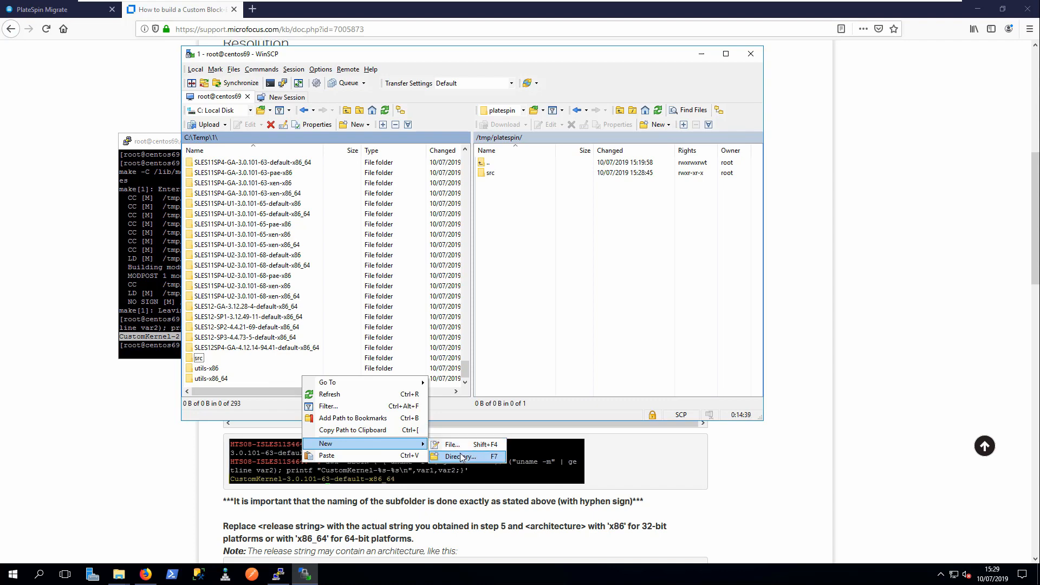
Create local folder CustomKernel-2.6.32-754.17.1.el6.x86_64-x86_64 in C:\Temp\1
{"action": "left_click", "coordinate": [462, 456]}
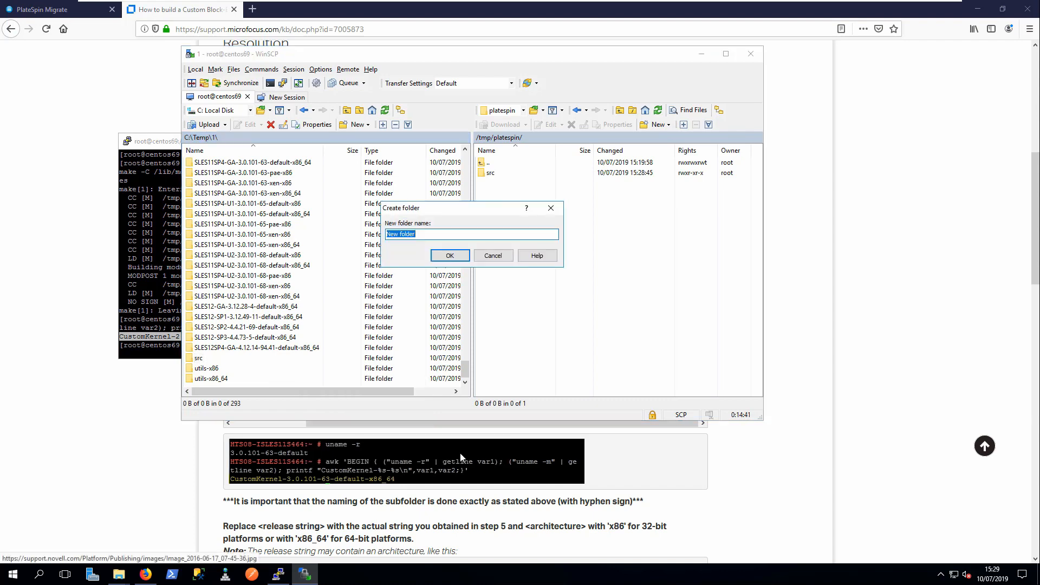
{"action": "type", "text": "CustomKernel-2.6.32-754.17.1.el6.x86_64-x86_64"}
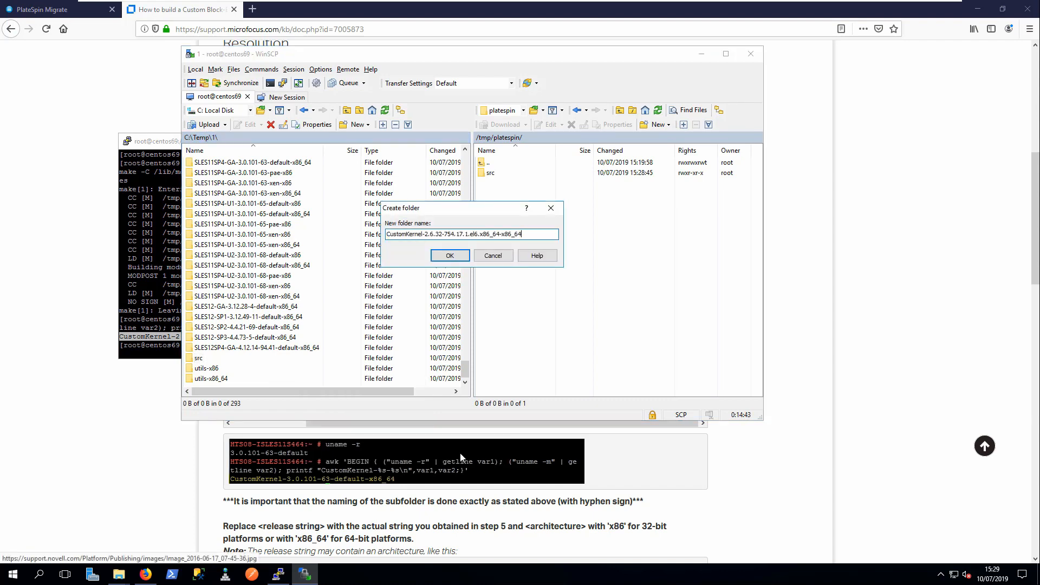
{"action": "left_click", "coordinate": [449, 256]}
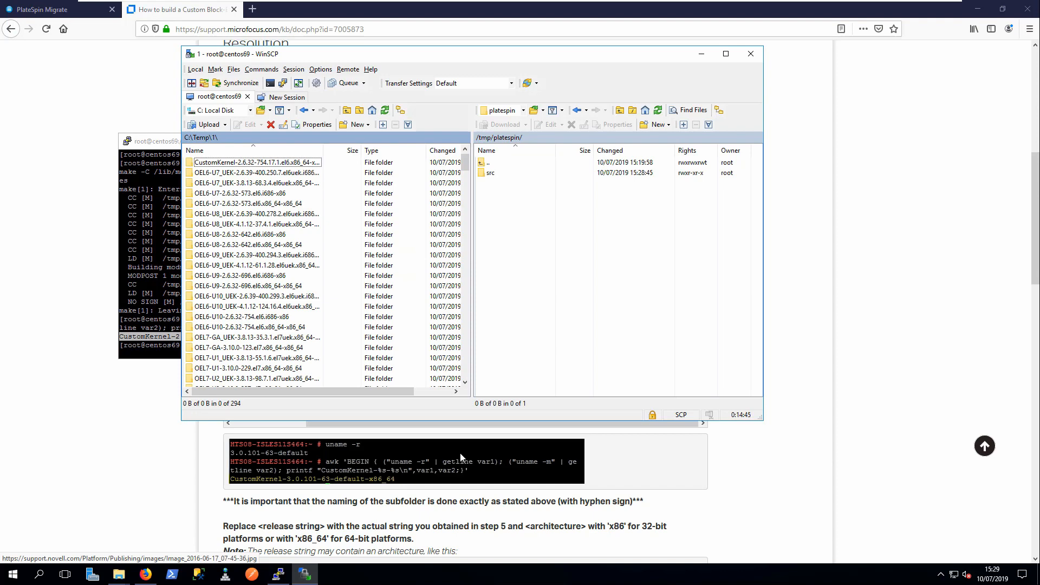
Copy the compiled blkwatch.ko from /tmp/platespin/src into the new CustomKernel folder
{"action": "left_click", "coordinate": [489, 172]}
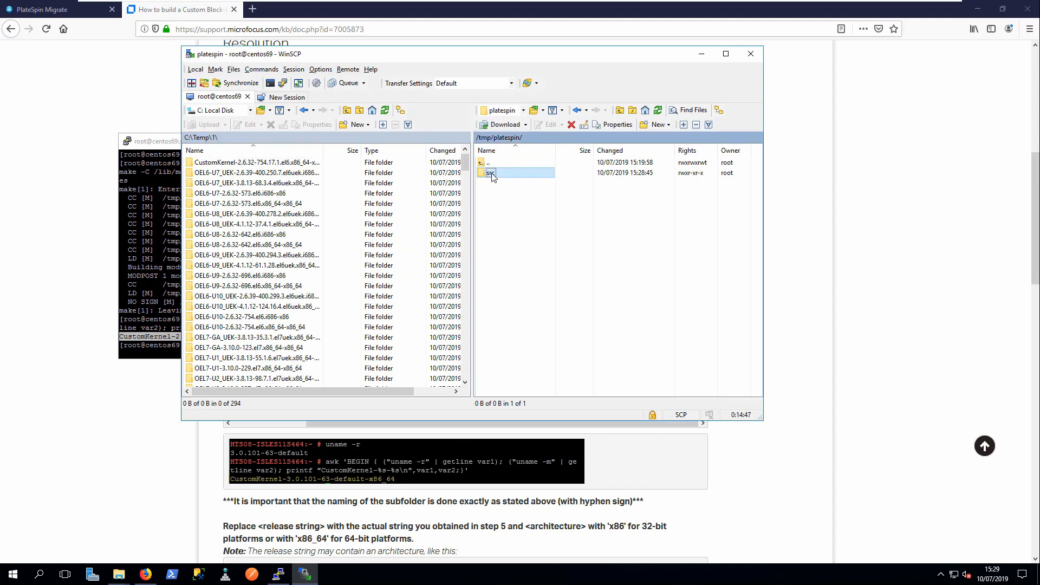
{"action": "double_click", "coordinate": [491, 172]}
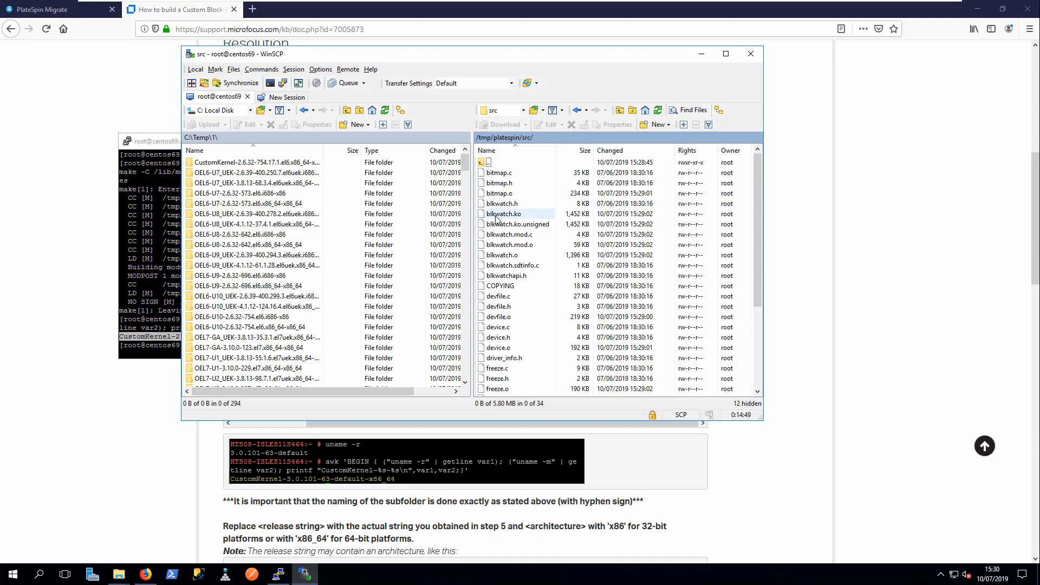
{"action": "left_click", "coordinate": [504, 213]}
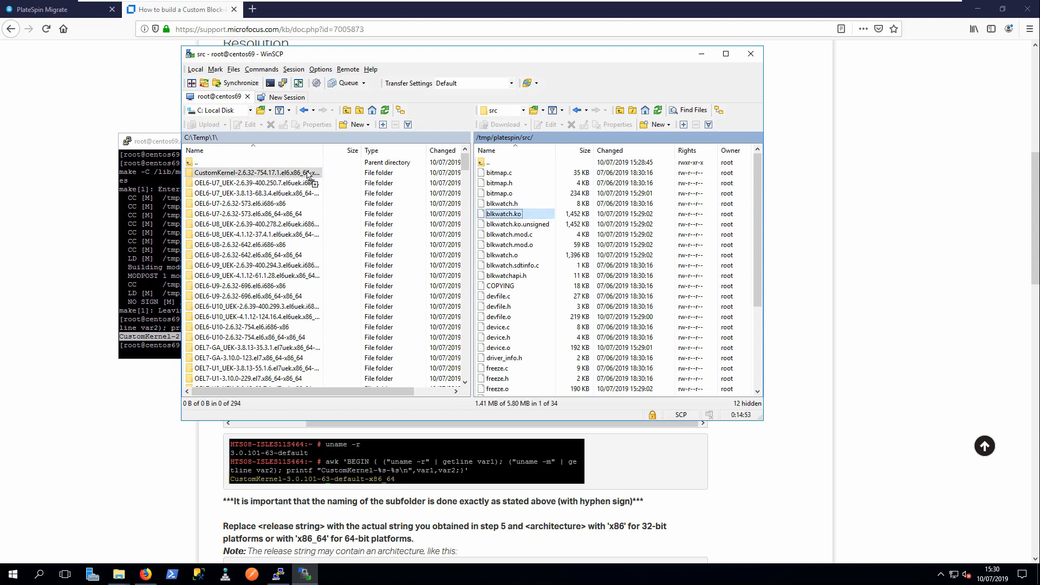
{"action": "double_click", "coordinate": [256, 172]}
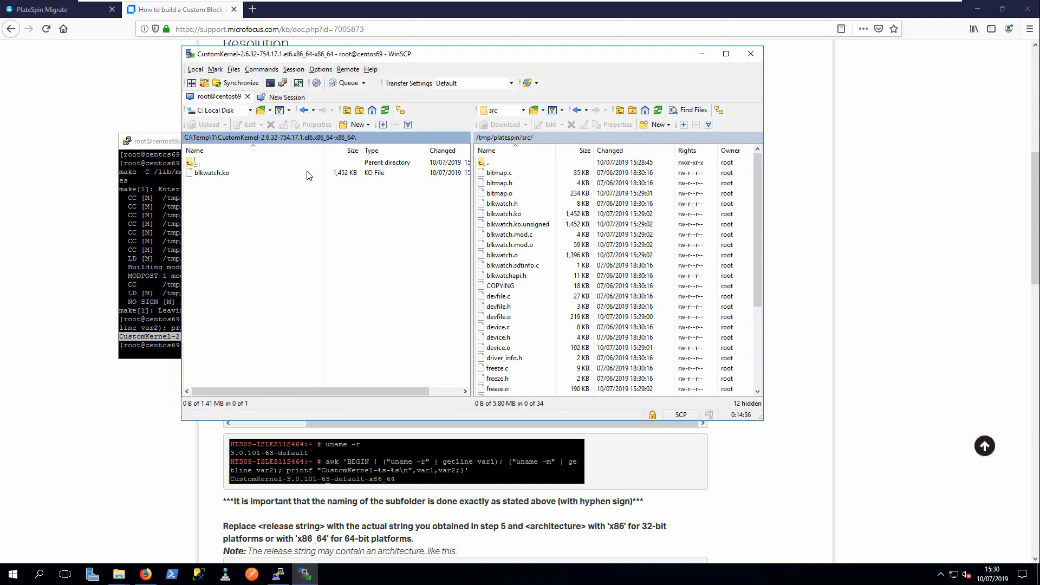
{"action": "left_click", "coordinate": [212, 173]}
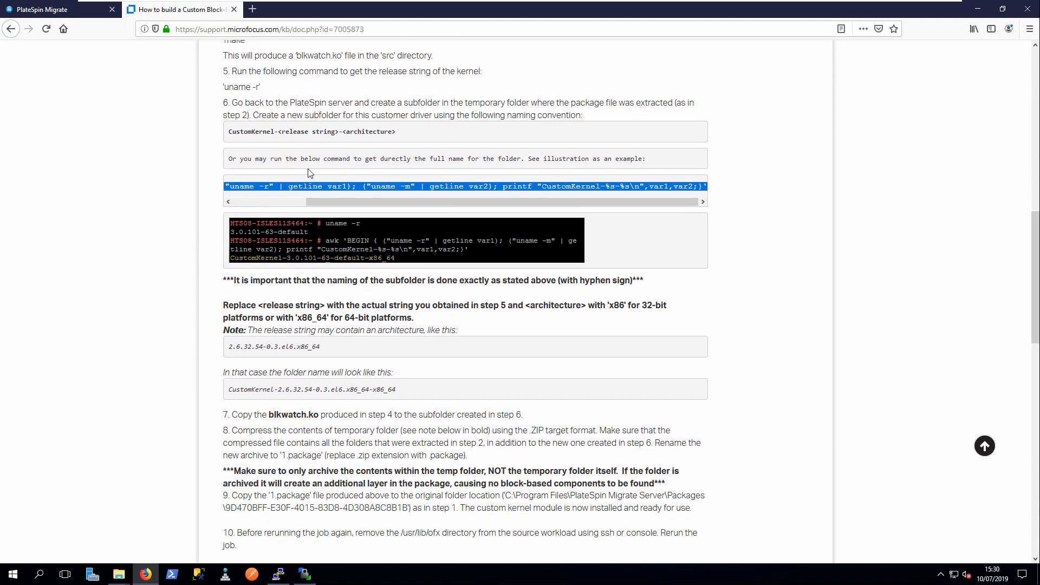
Review the article's compress-and-rename steps 8–9, then switch to the C:\Temp\1 folder window
{"action": "scroll", "scroll_direction": "down", "scroll_amount": 3}
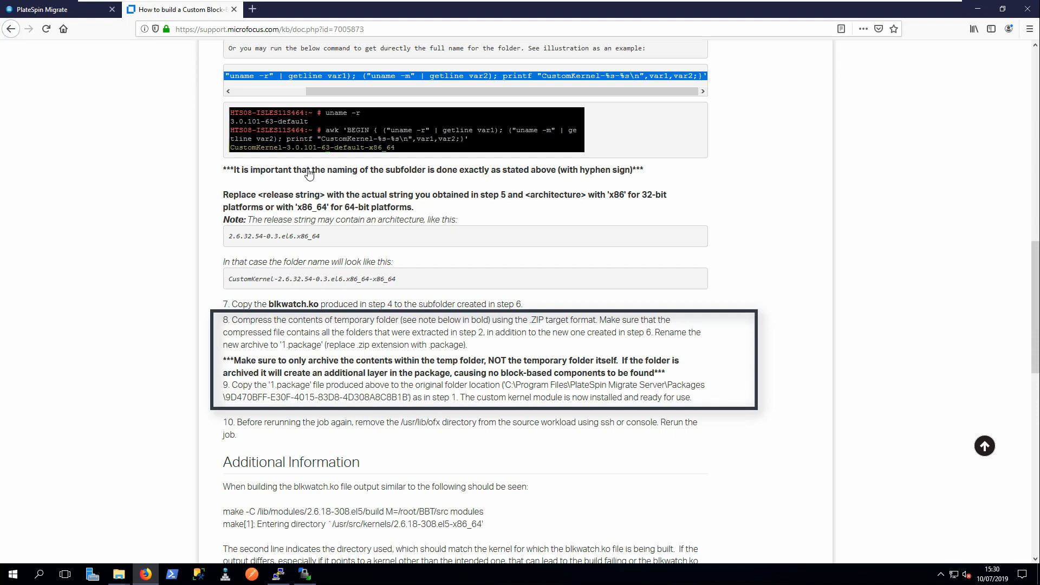
{"action": "key", "text": "alt+tab"}
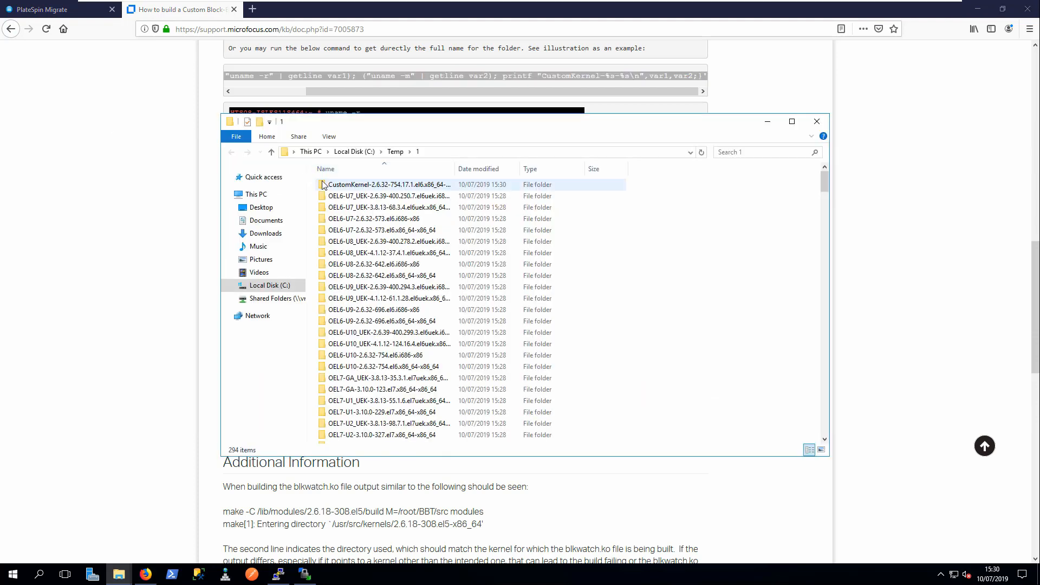
Zip all items in C:\Temp\1 and rename the archive 1.package, then return to the terminal
{"action": "key", "text": "ctrl+a"}
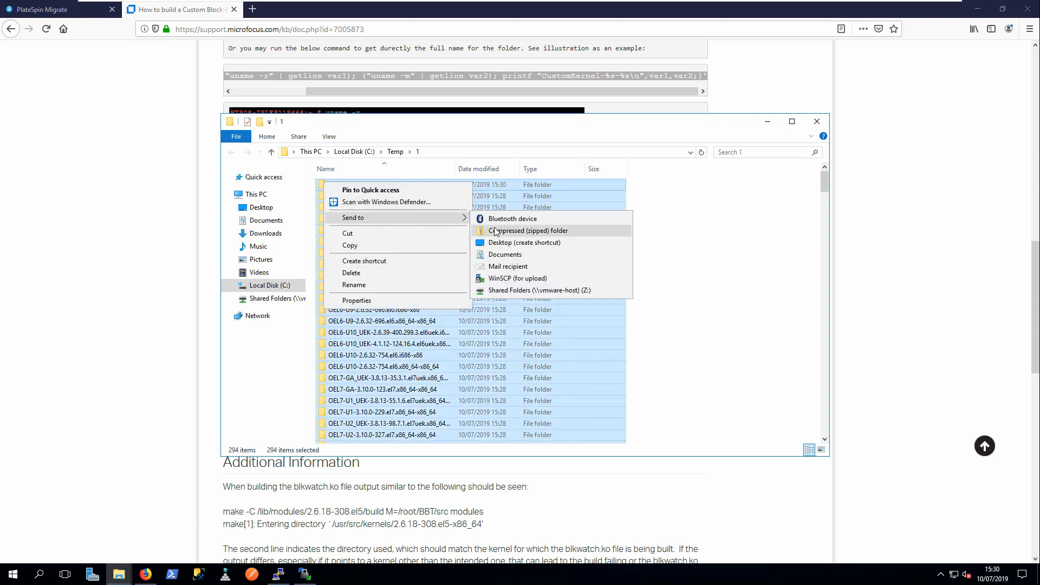
{"action": "left_click", "coordinate": [529, 230]}
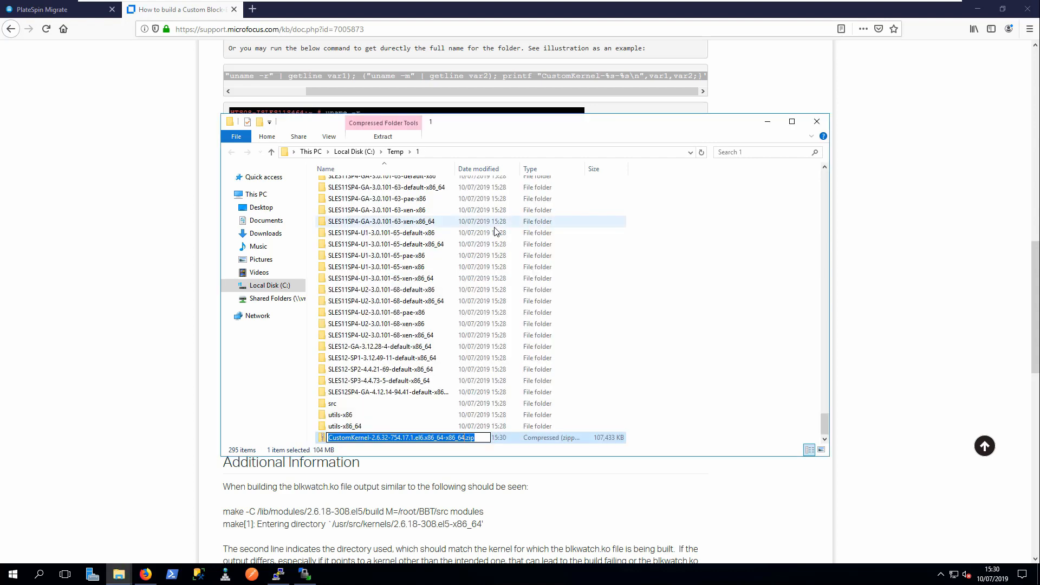
{"action": "type", "text": "1.package"}
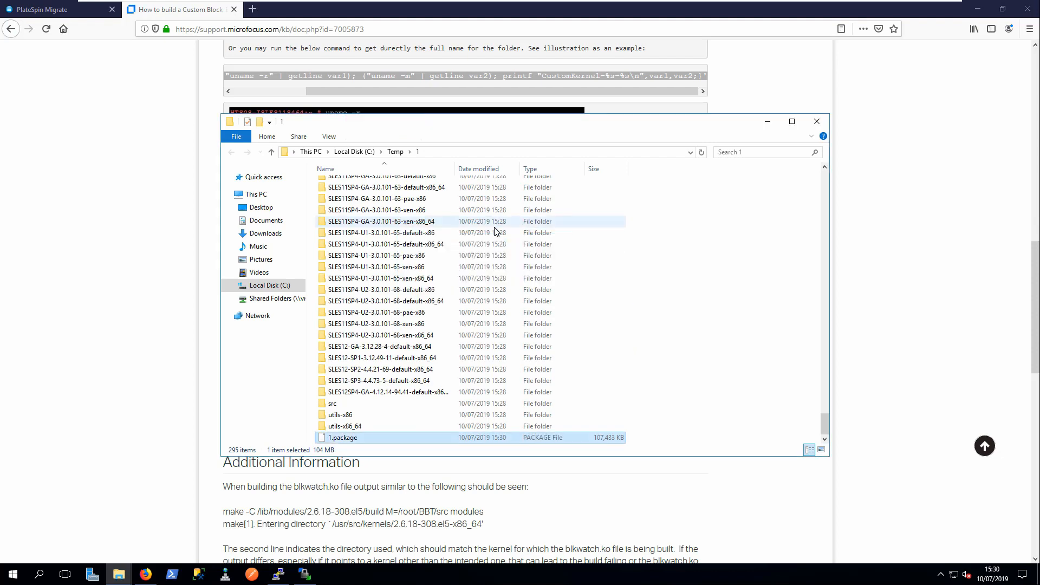
{"action": "key", "text": "Alt+Tab"}
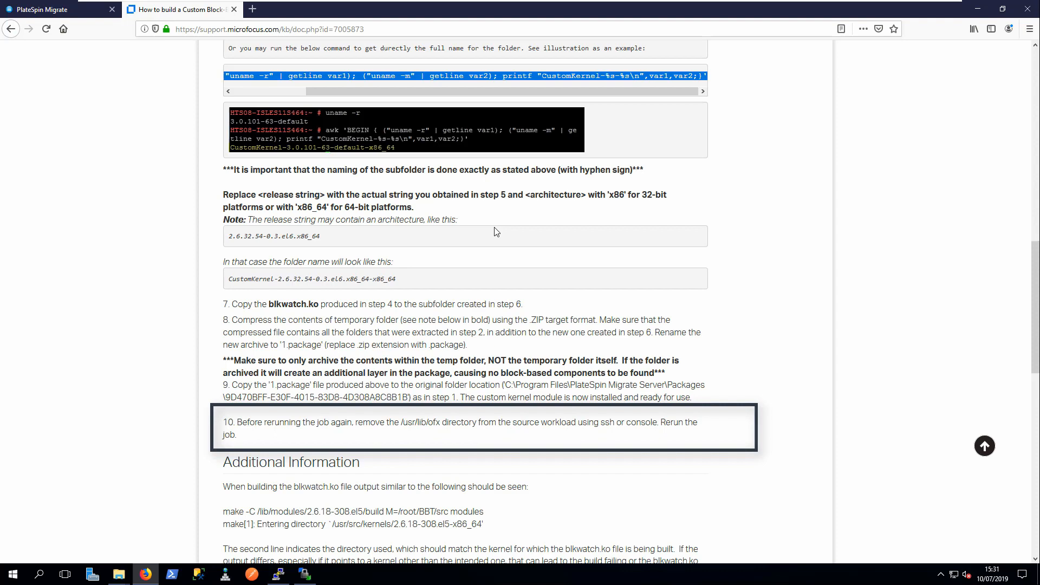
{"action": "key", "text": "alt+tab"}
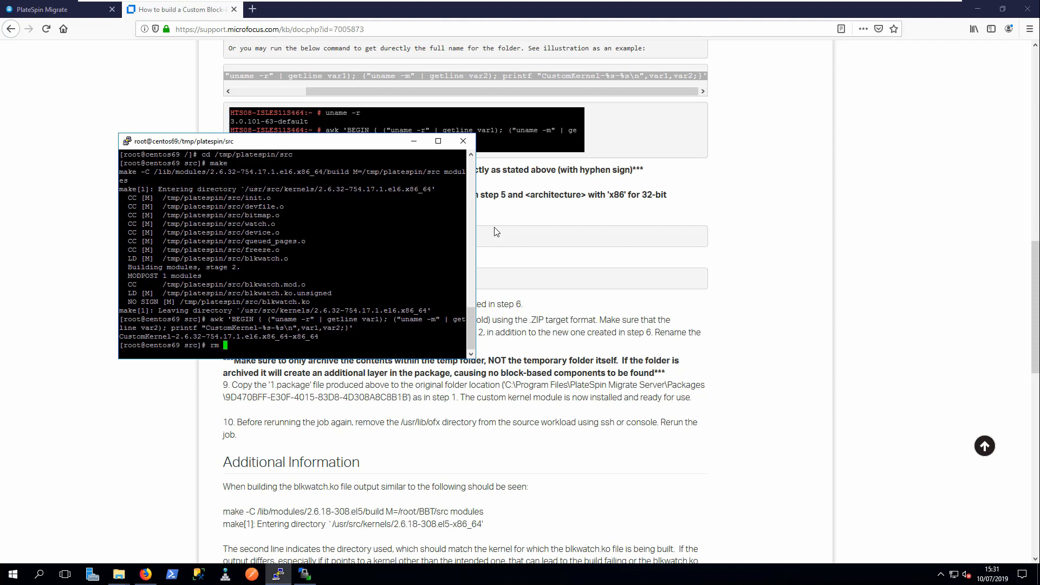
Begin rm -f /usr/lib/ofx in the centos69 shell and switch to the PlateSpin Migrate Workloads page
{"action": "type", "text": "-f /"}
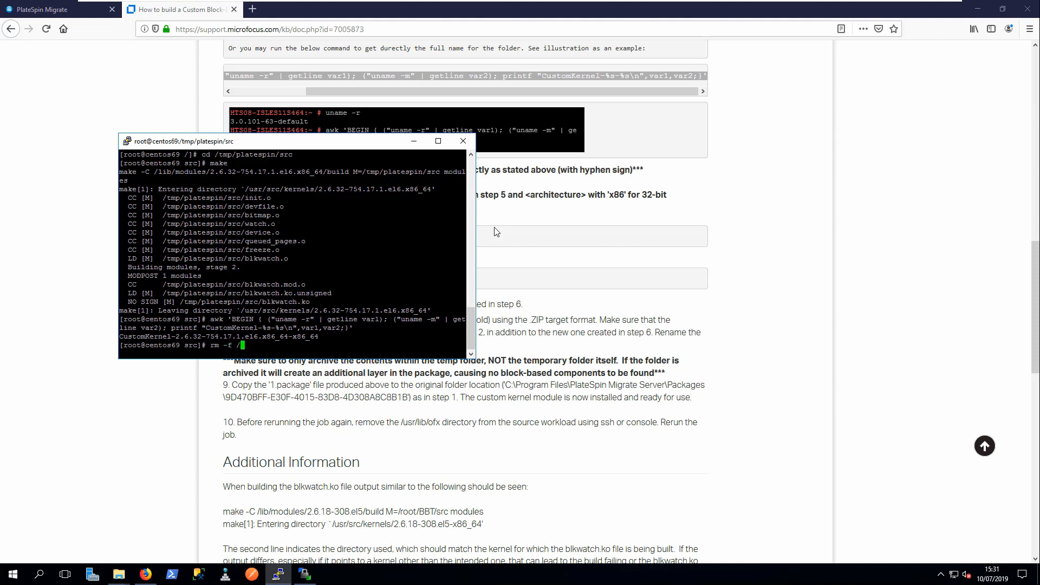
{"action": "type", "text": "usr/lib/of"}
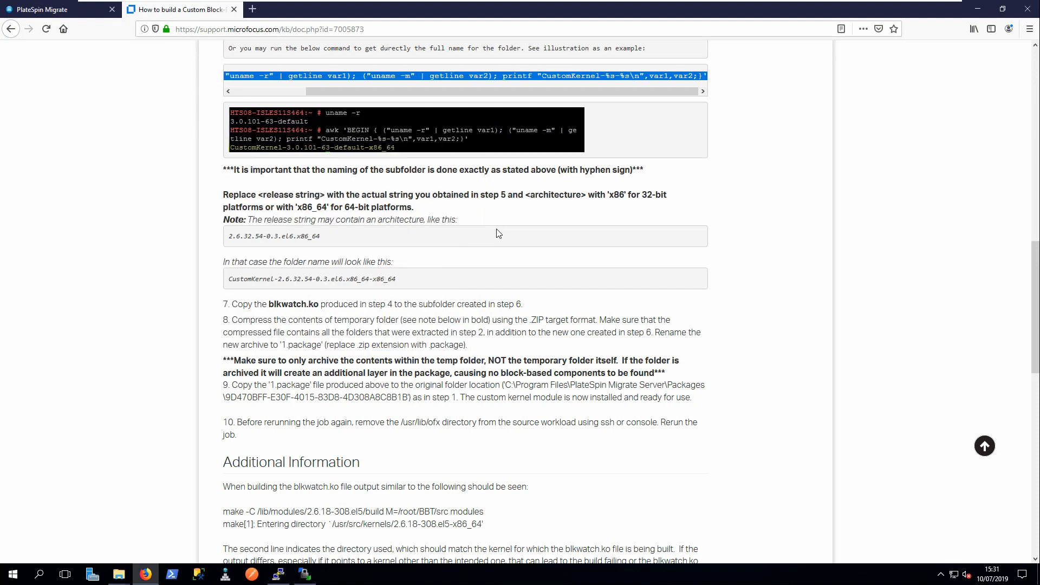
{"action": "left_click", "coordinate": [60, 10]}
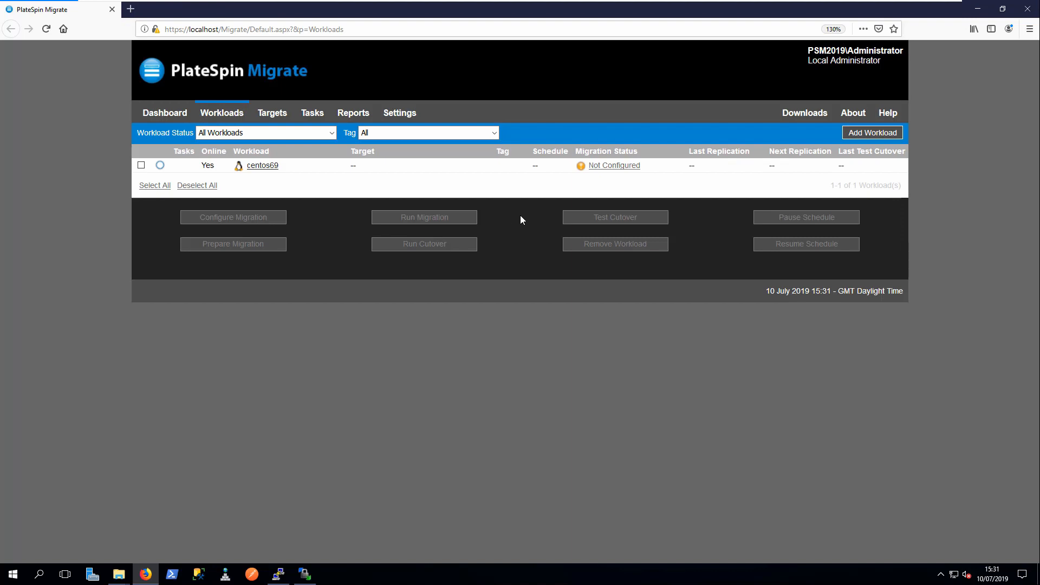
{"action": "mouse_move", "coordinate": [613, 165]}
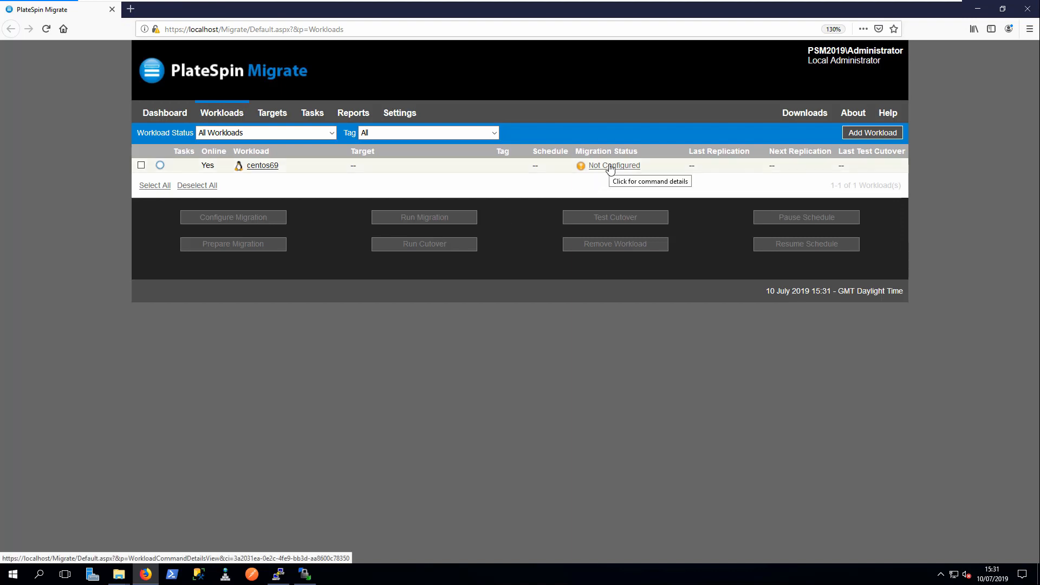
Open the command details for centos69 via its 'Not Configured' migration status link
{"action": "left_click", "coordinate": [614, 165]}
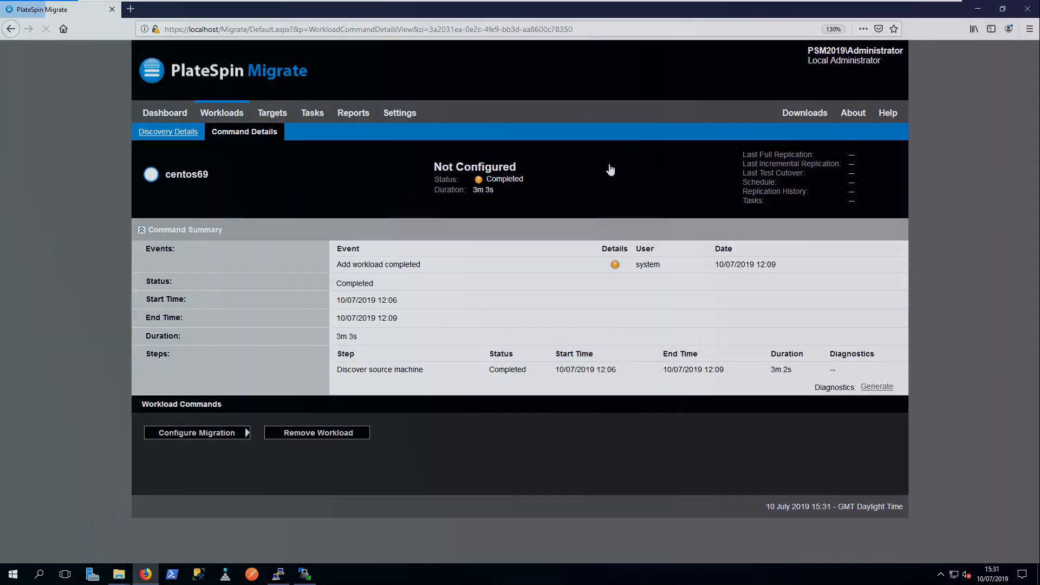